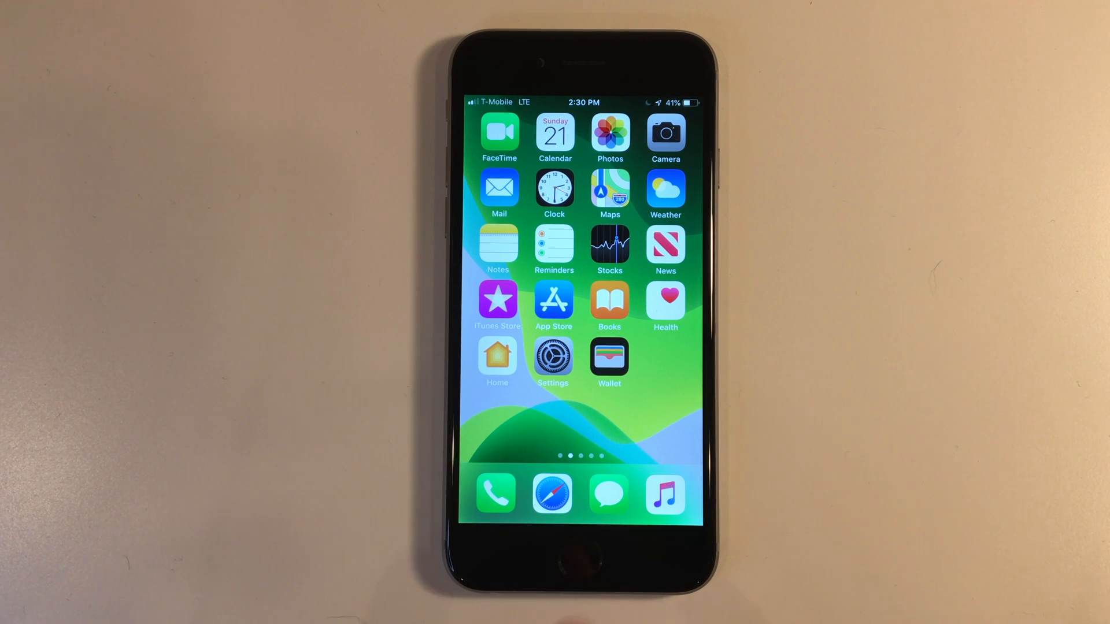
{"action": "left_click", "coordinate": [551, 494]}
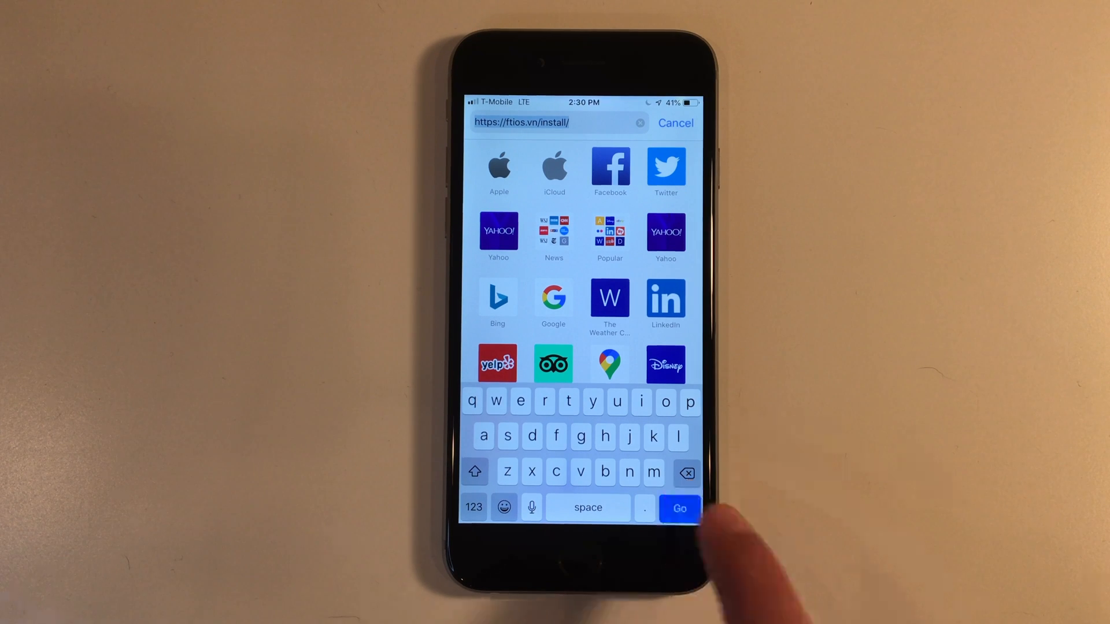
Load ftios.vn/install, choose Install ftOS, and allow the configuration profile download
{"action": "left_click", "coordinate": [679, 509]}
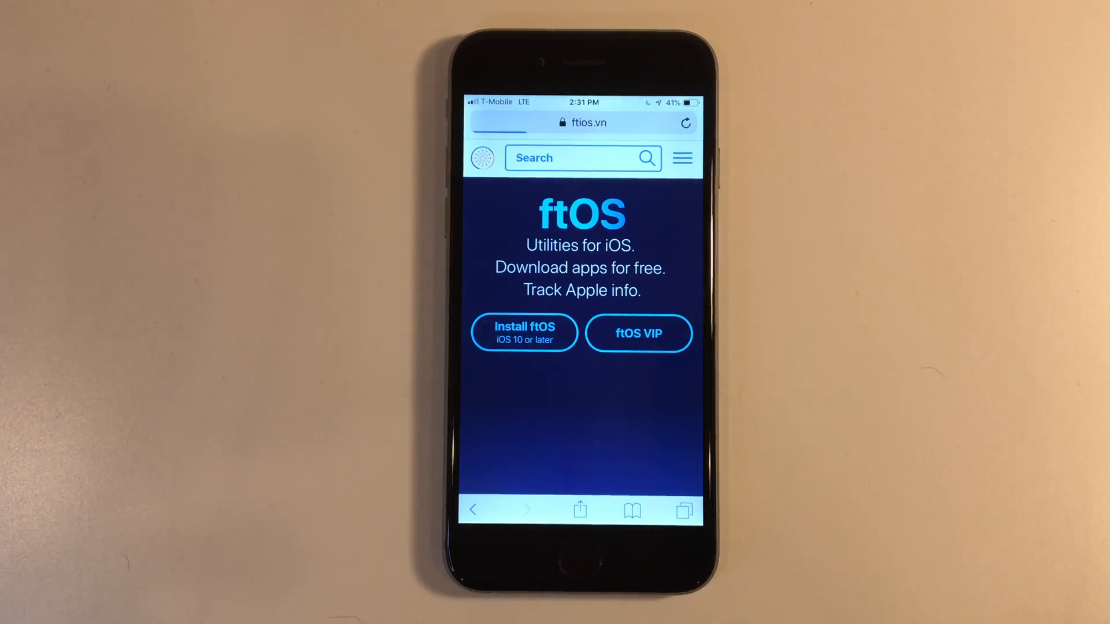
{"action": "left_click", "coordinate": [524, 334]}
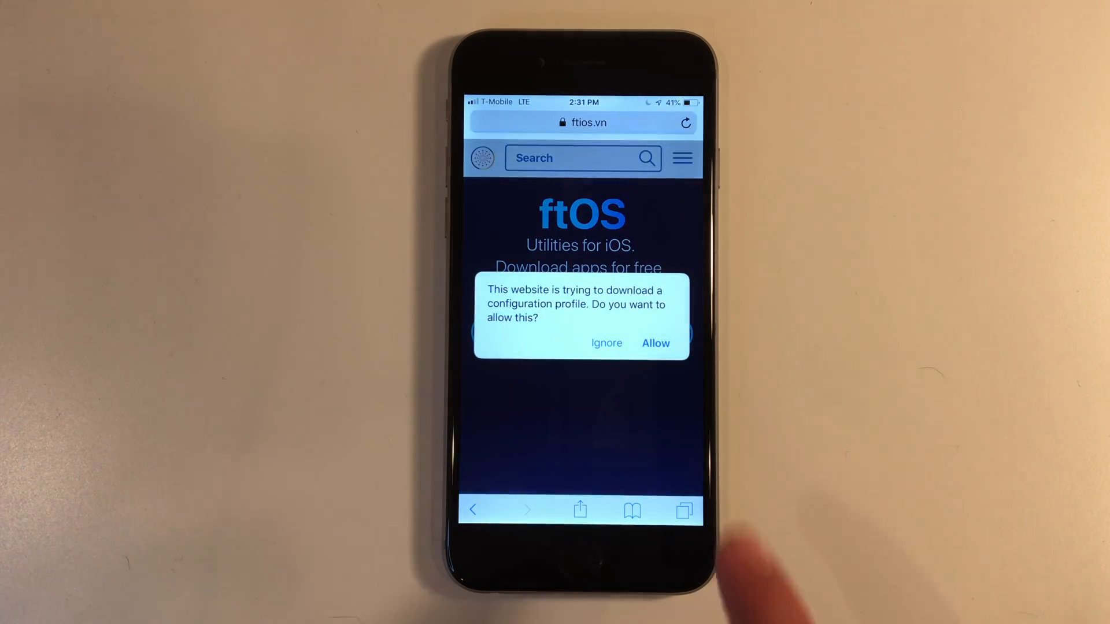
{"action": "left_click", "coordinate": [655, 344]}
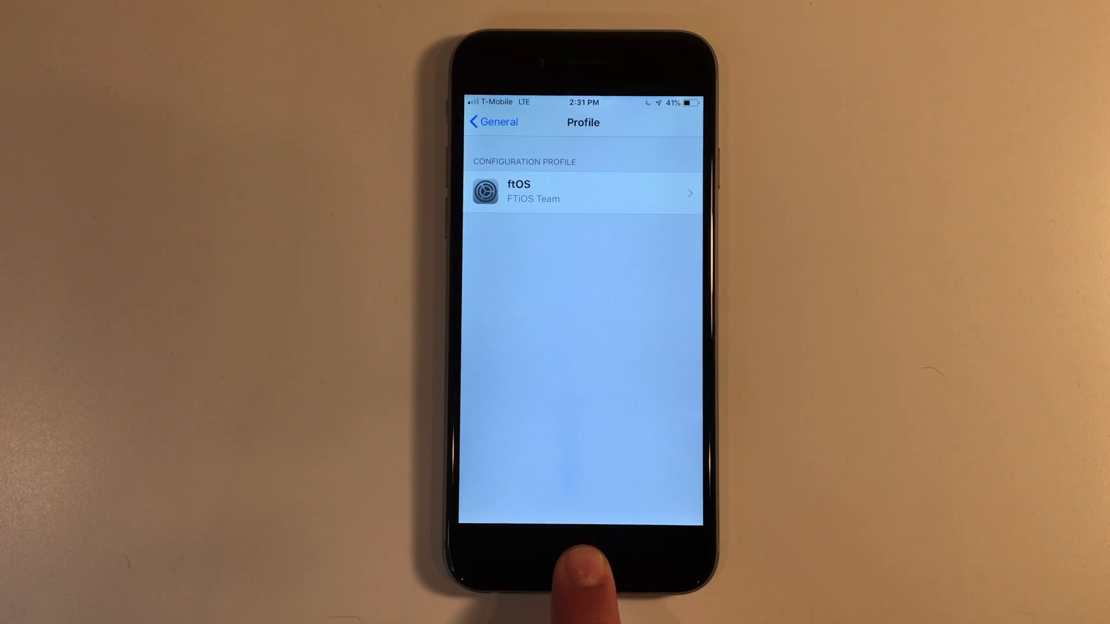
Return to the home screen after installing the ftOS profile
{"action": "left_click", "coordinate": [583, 559]}
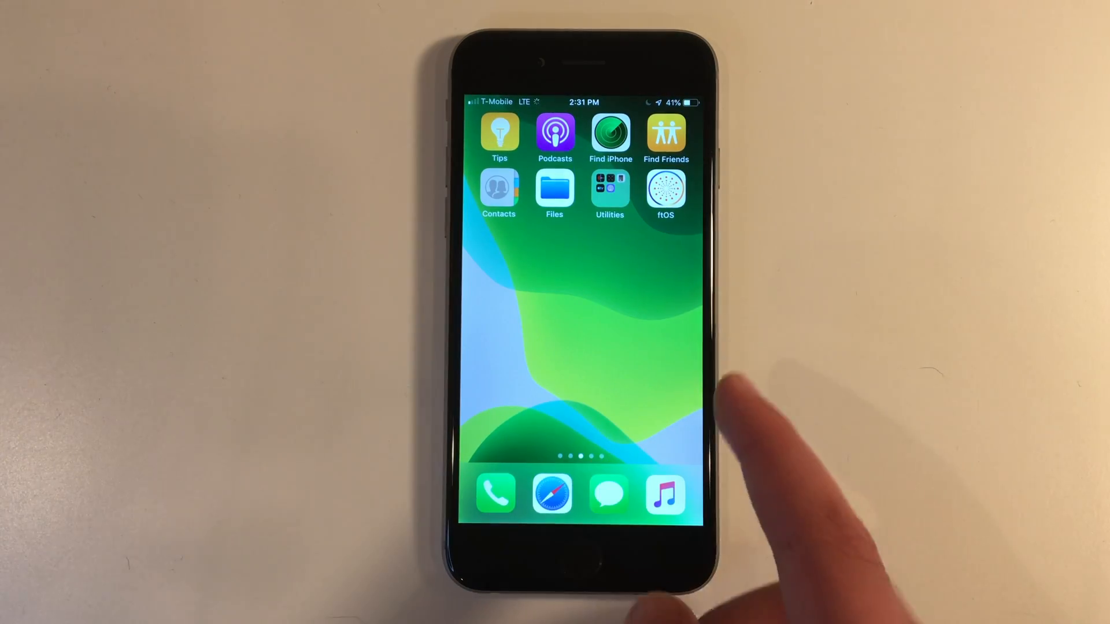
Find unc0ver in the ftOS Store and confirm its installation
{"action": "left_click", "coordinate": [665, 189]}
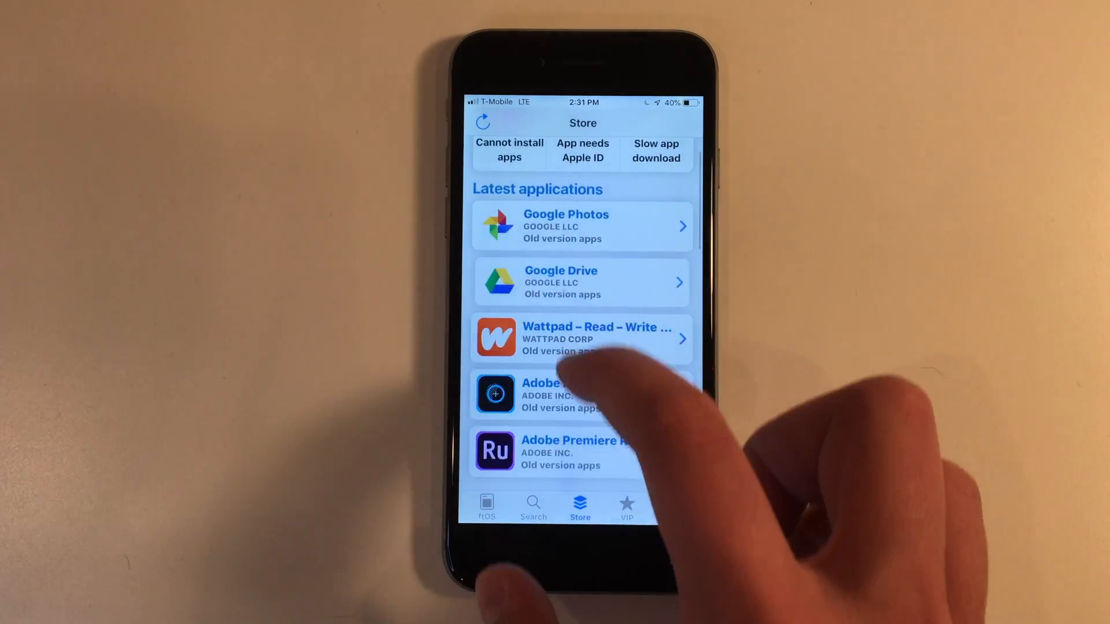
{"action": "scroll", "scroll_direction": "up", "scroll_amount": 3}
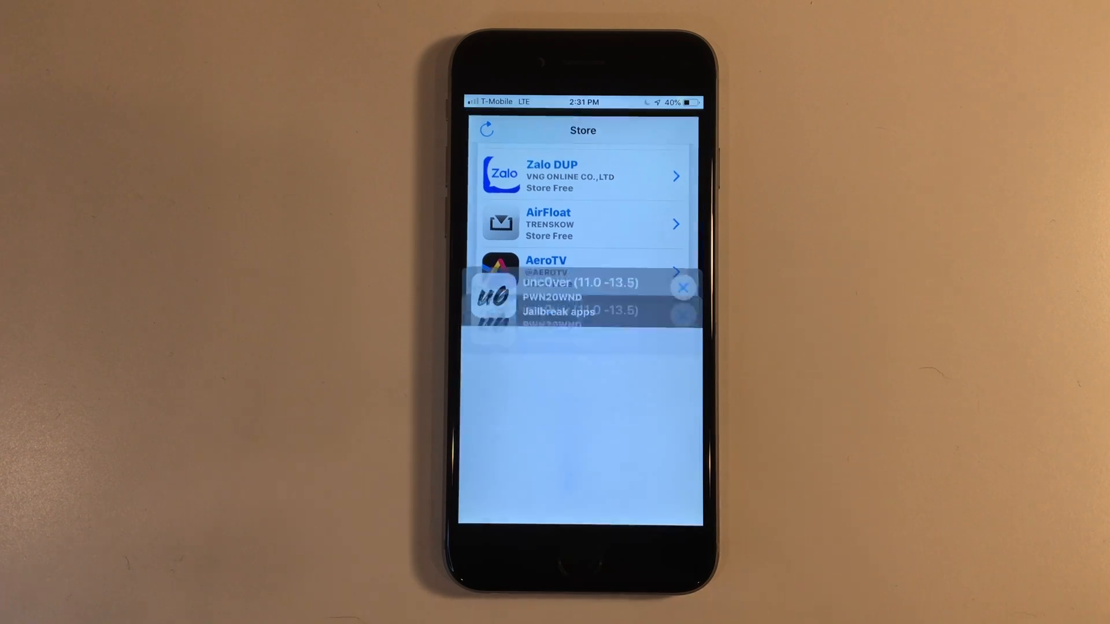
{"action": "left_click", "coordinate": [580, 298]}
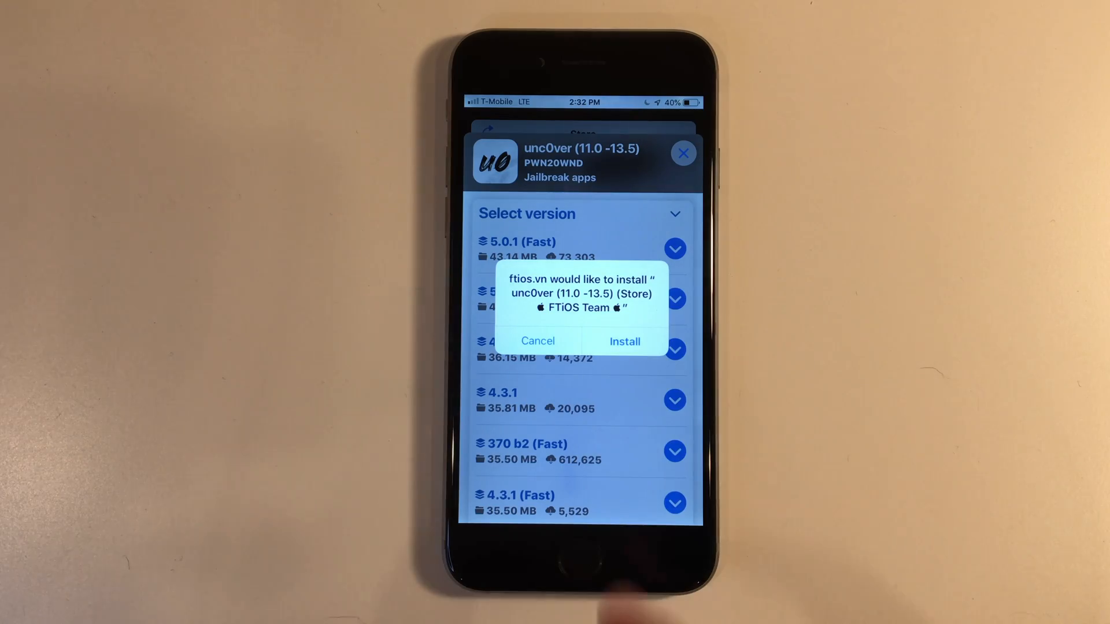
{"action": "left_click", "coordinate": [623, 342]}
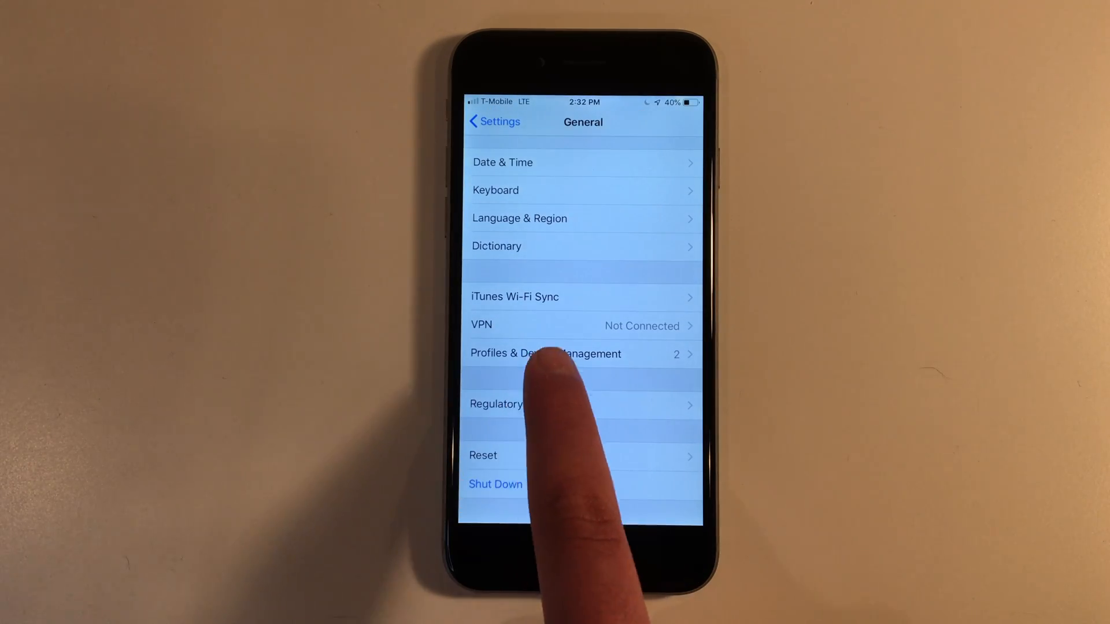
Open Profiles & Device Management in Settings > General to trust unc0ver's developer
{"action": "left_click", "coordinate": [545, 353]}
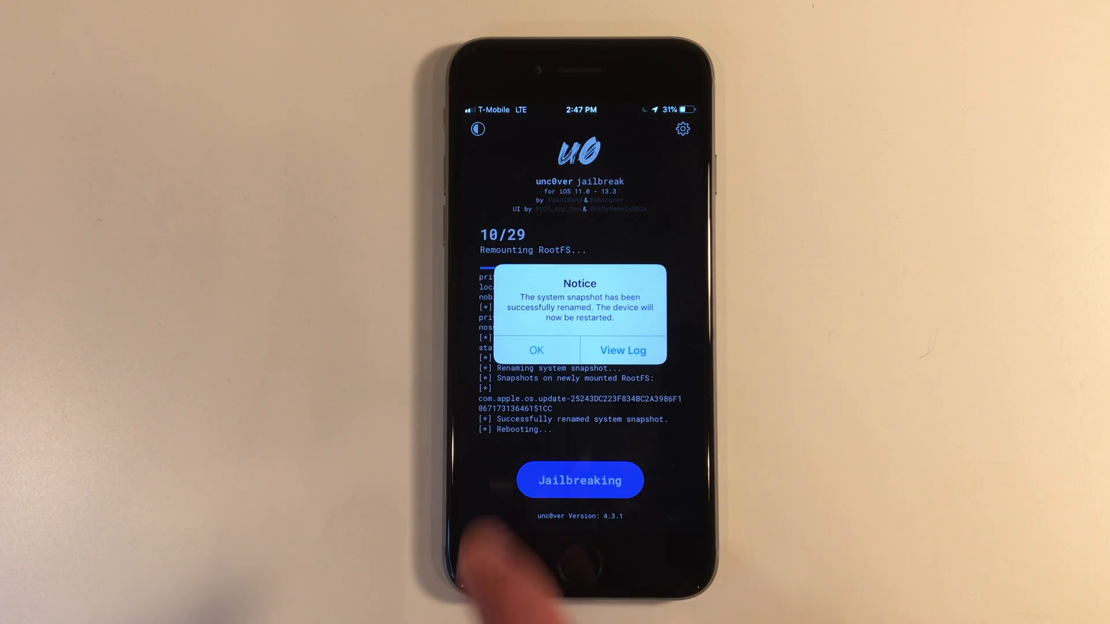
Acknowledge unc0ver's reboot Notice after the snapshot rename so the phone restarts
{"action": "left_click", "coordinate": [536, 351]}
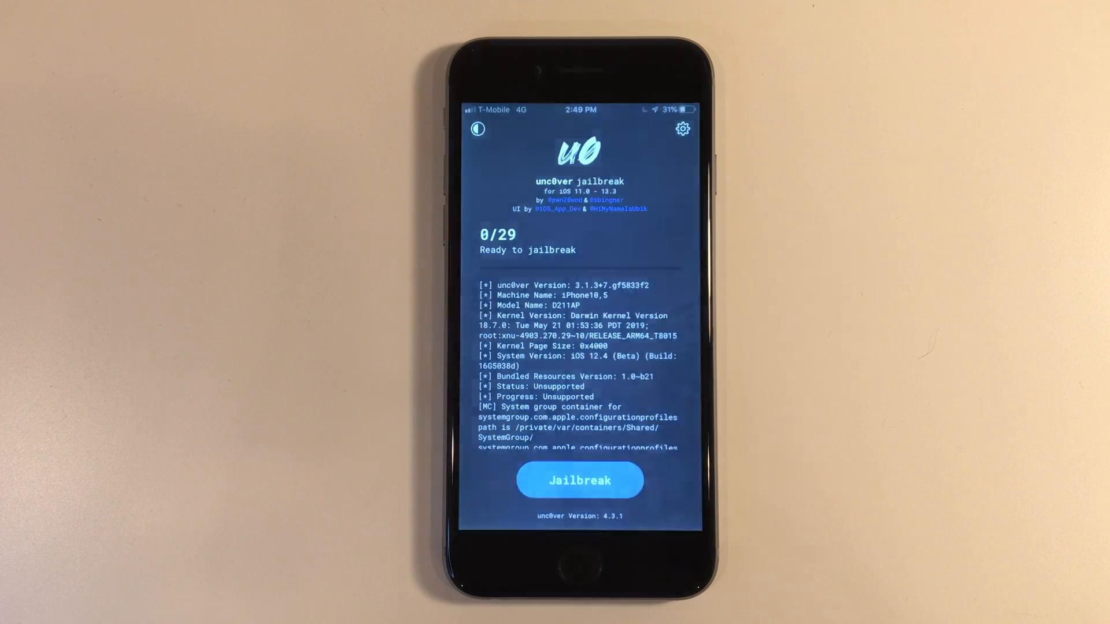
Run Jailbreak again in unc0ver on the restarted iOS 12.4 phone
{"action": "left_click", "coordinate": [580, 480]}
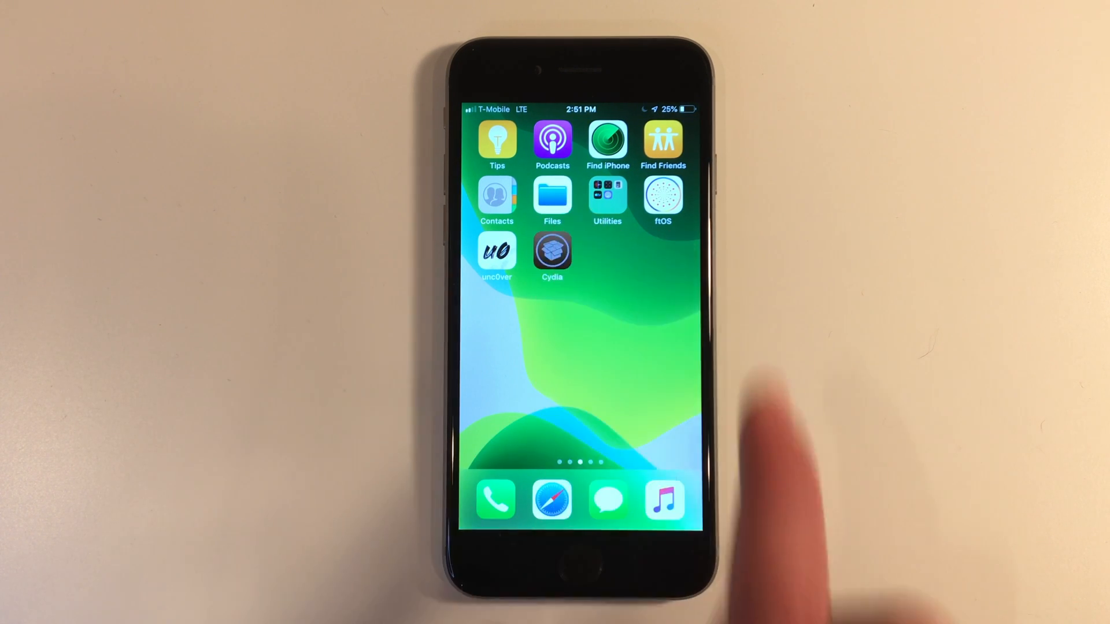
Launch Cydia from its new home screen icon
{"action": "left_click", "coordinate": [552, 253]}
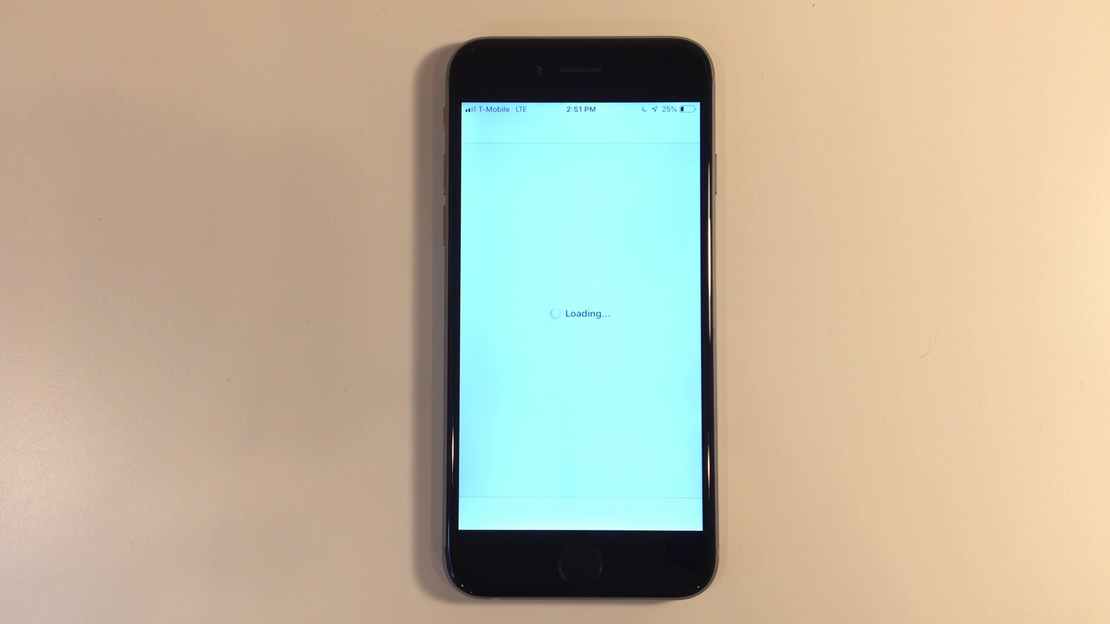